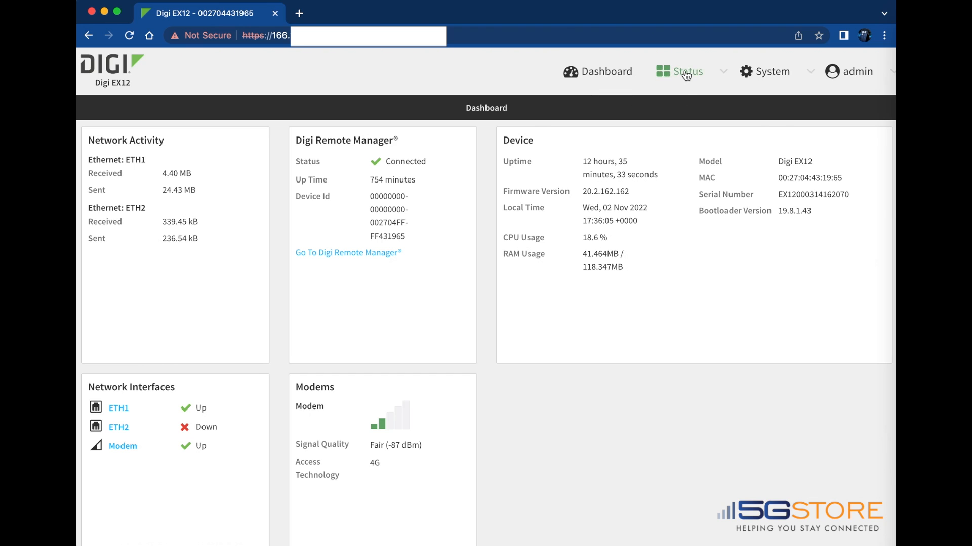
# View the DHCP leases showing Dual_Outlet at 192.168.2.100, then head to System.
pyautogui.click(678, 70)
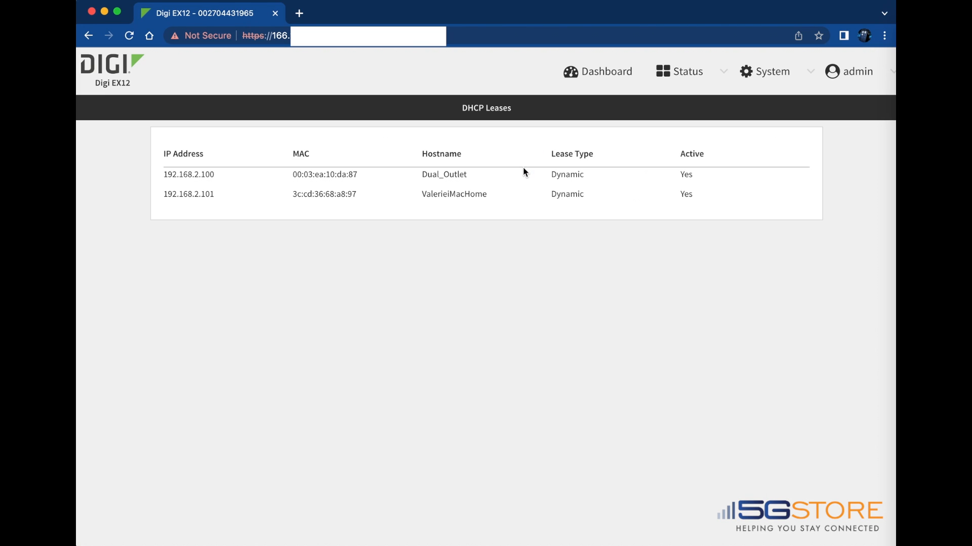
pyautogui.moveTo(160, 181)
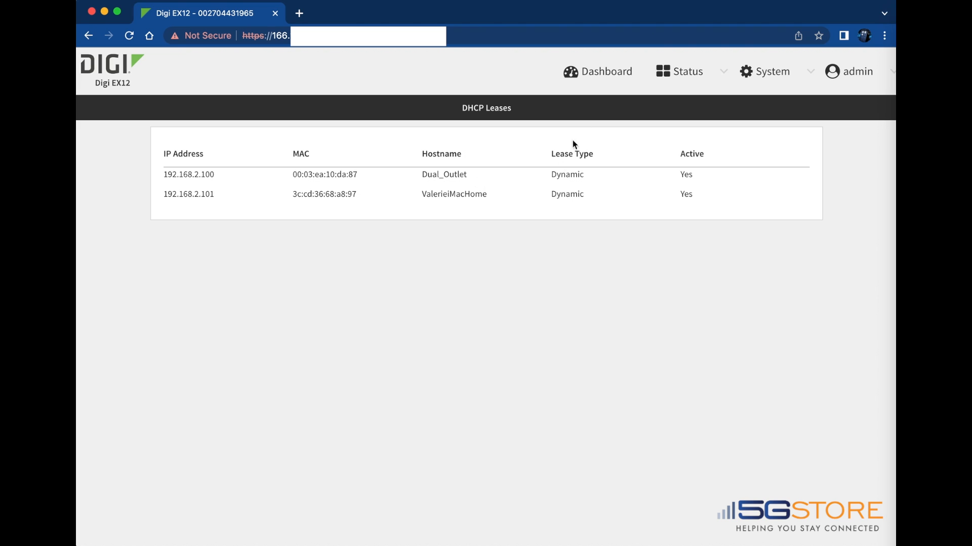
pyautogui.click(770, 71)
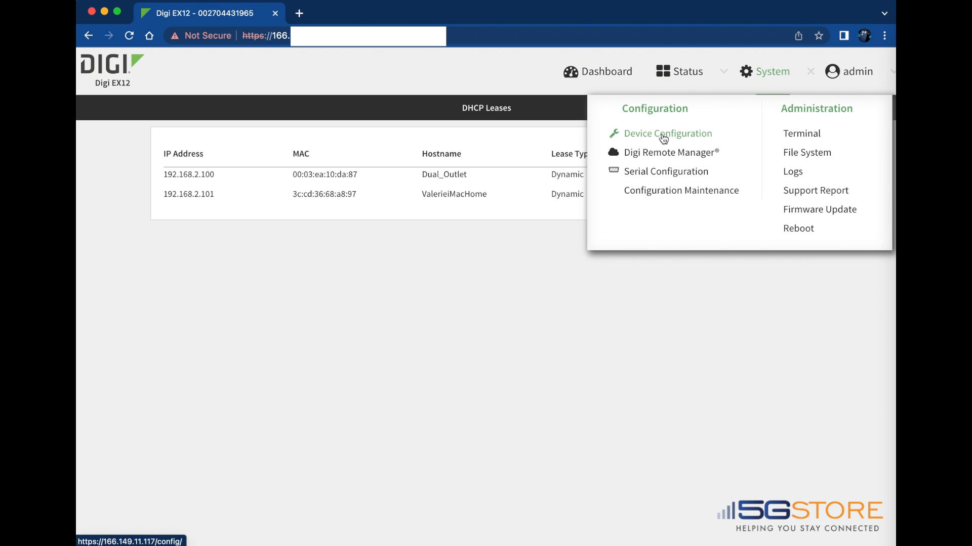
# Reveal the IP Switch rule under Firewall > Port forwarding: TCP 8080 on Modem to 192.168.2.100:80.
pyautogui.click(667, 134)
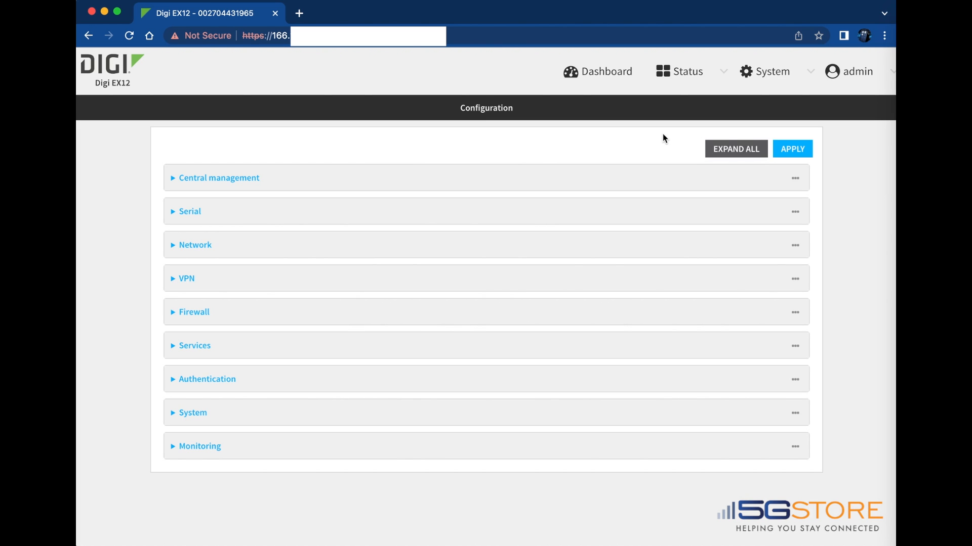
pyautogui.moveTo(282, 270)
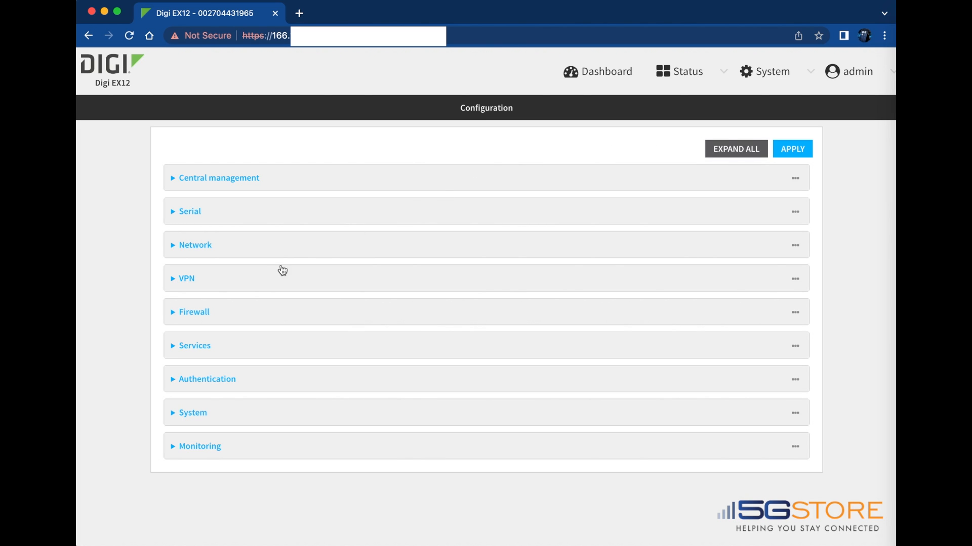
pyautogui.click(194, 312)
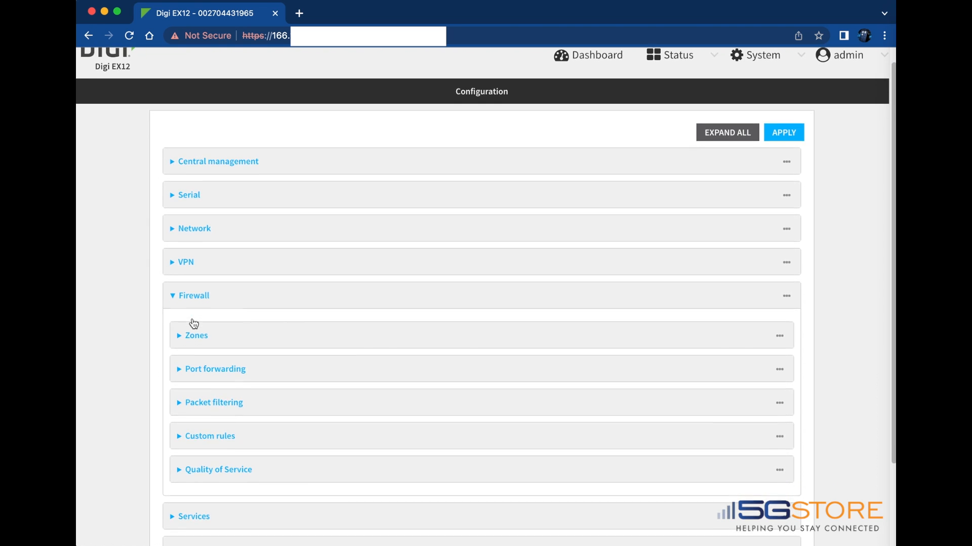
pyautogui.click(215, 369)
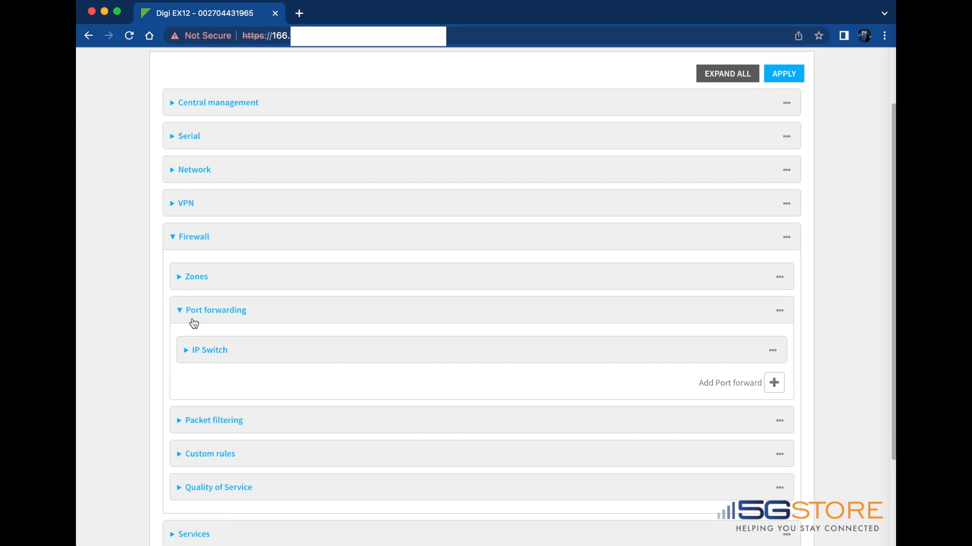
pyautogui.moveTo(195, 348)
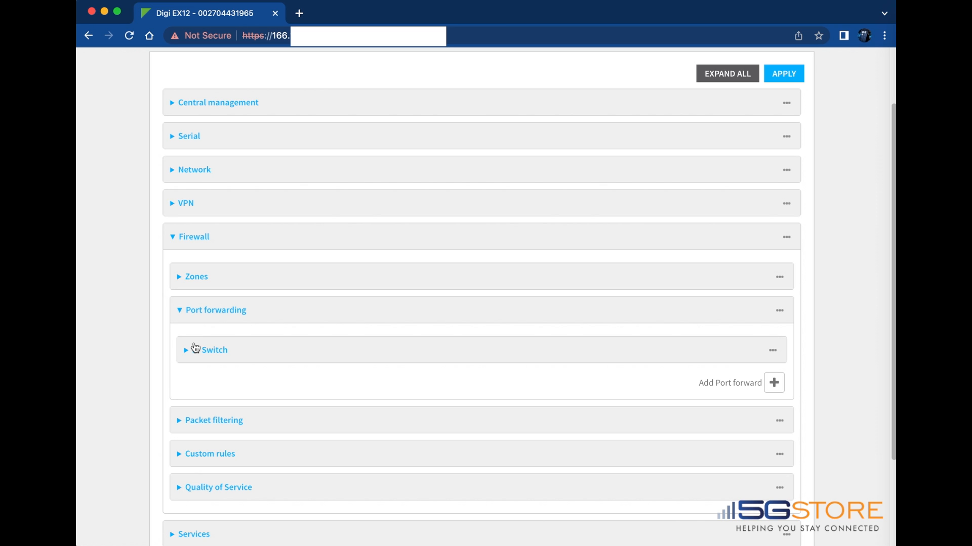
pyautogui.moveTo(194, 351)
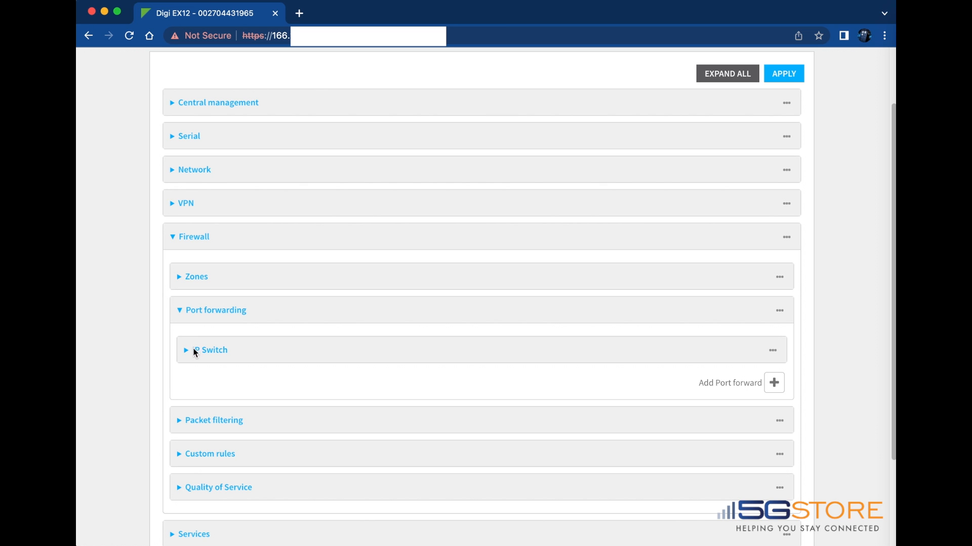
pyautogui.moveTo(190, 354)
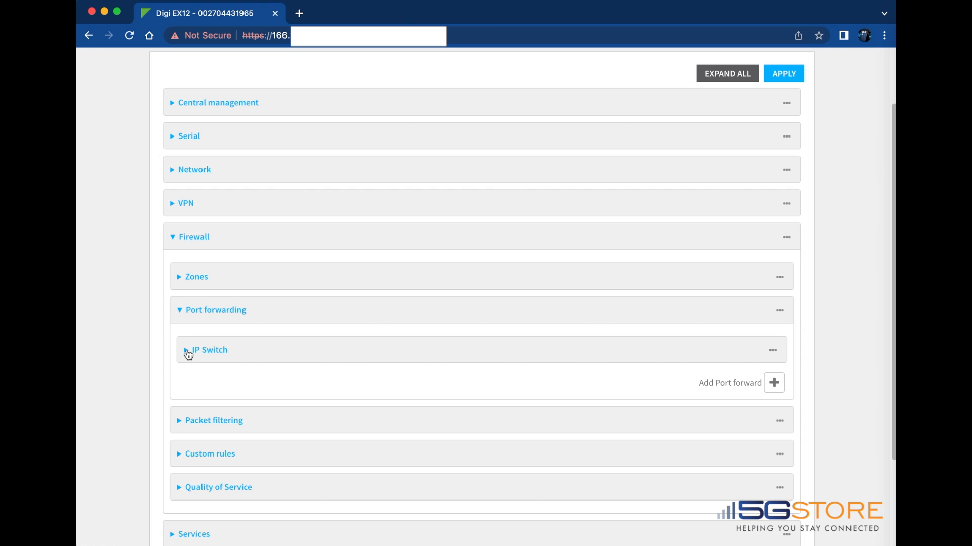
pyautogui.click(208, 350)
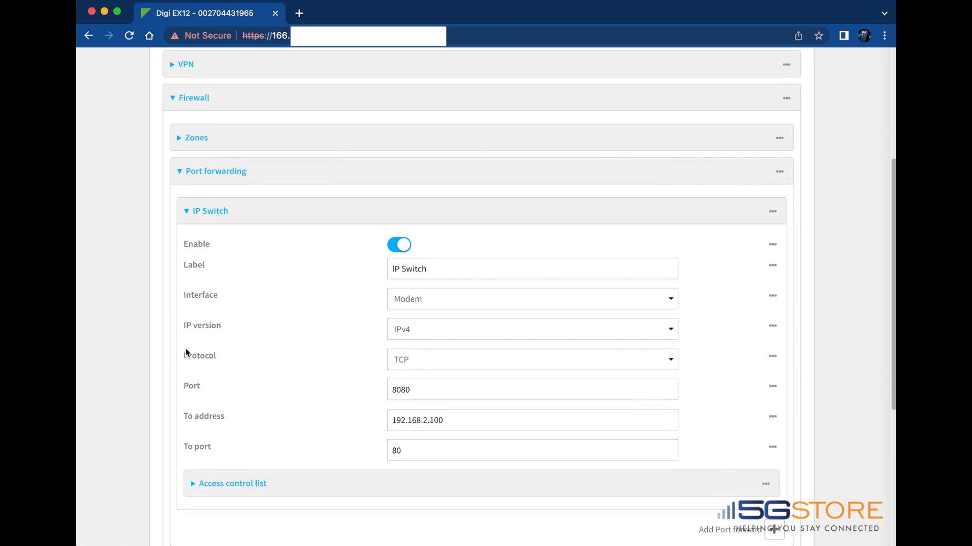
pyautogui.scroll(3)
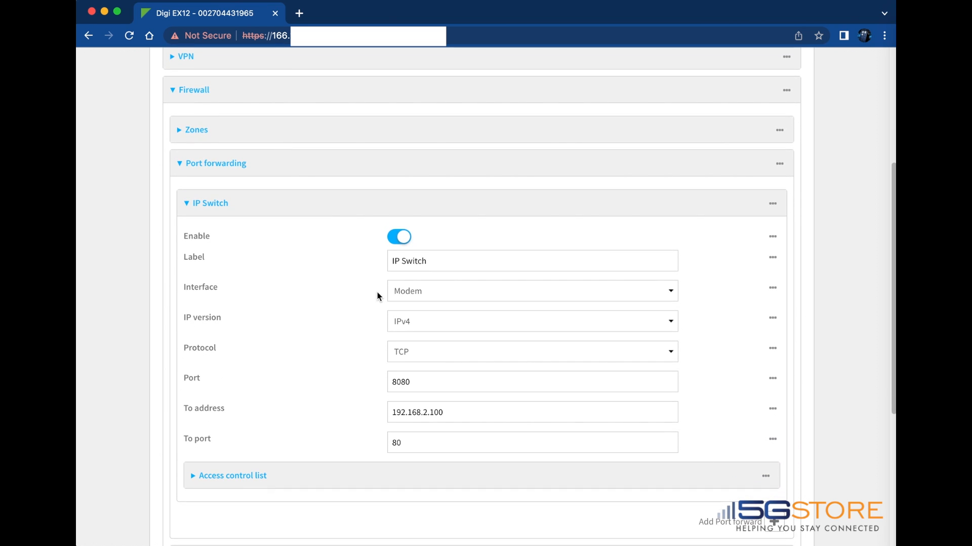
pyautogui.moveTo(435, 285)
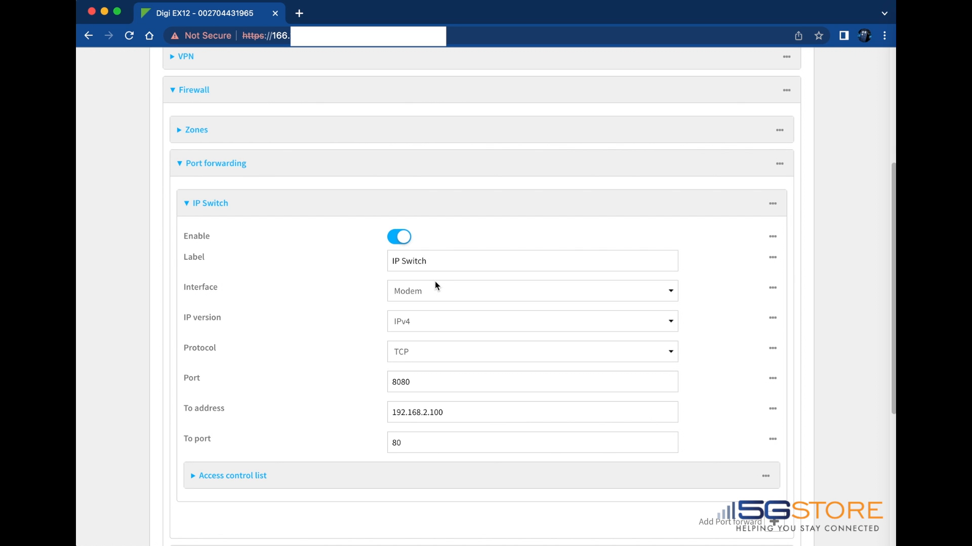
pyautogui.click(531, 290)
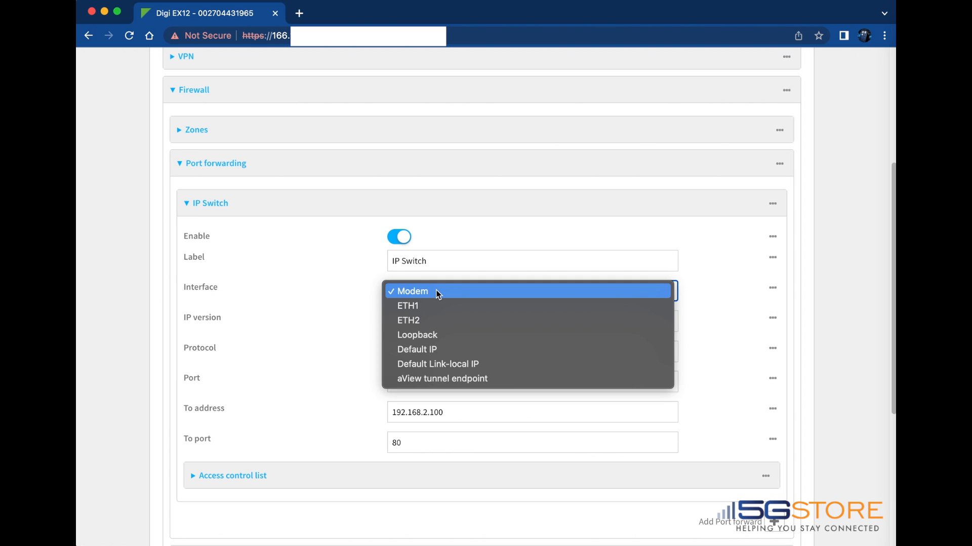
pyautogui.click(412, 292)
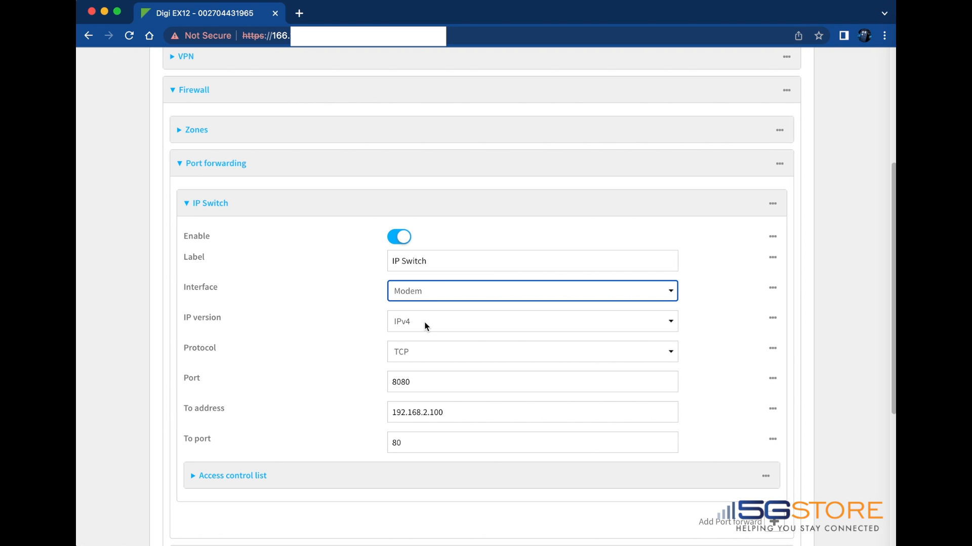
pyautogui.moveTo(437, 359)
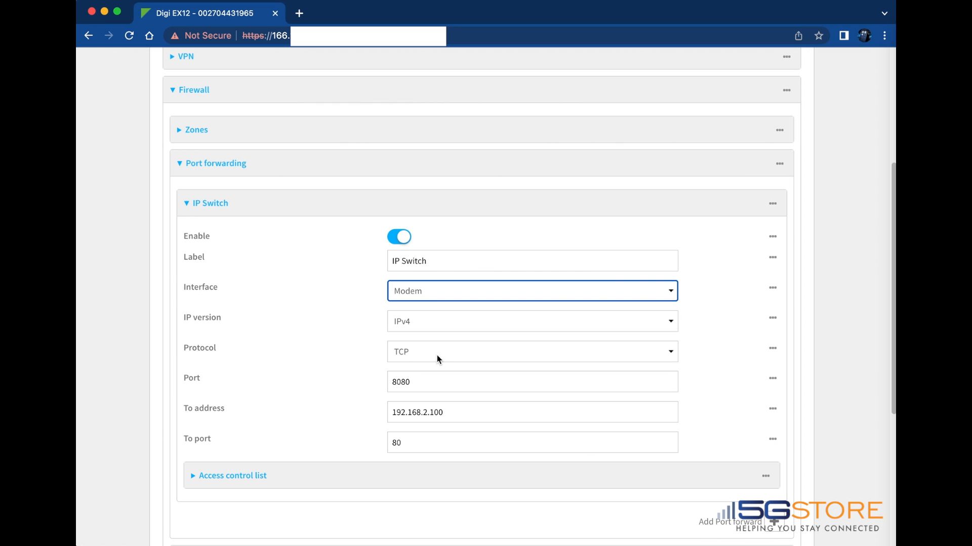
pyautogui.click(532, 351)
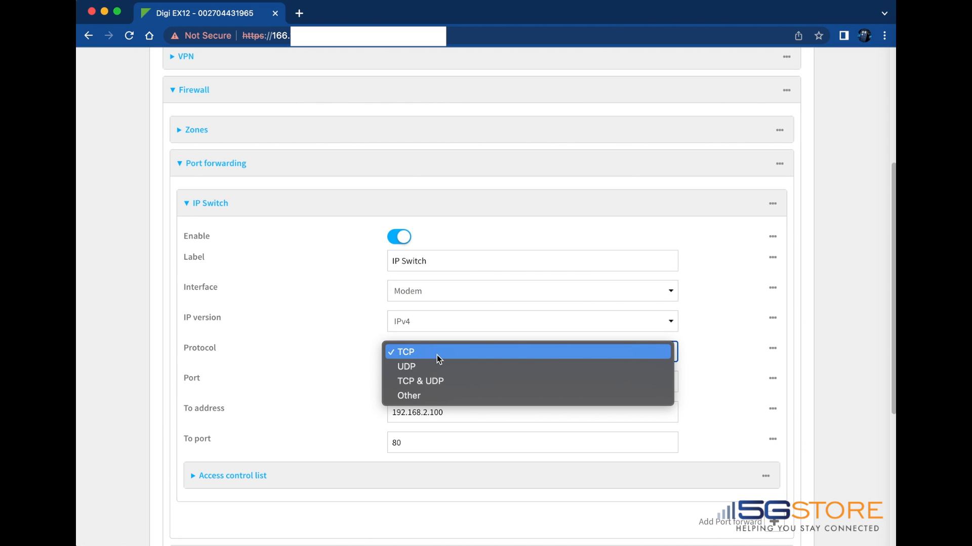
pyautogui.click(405, 352)
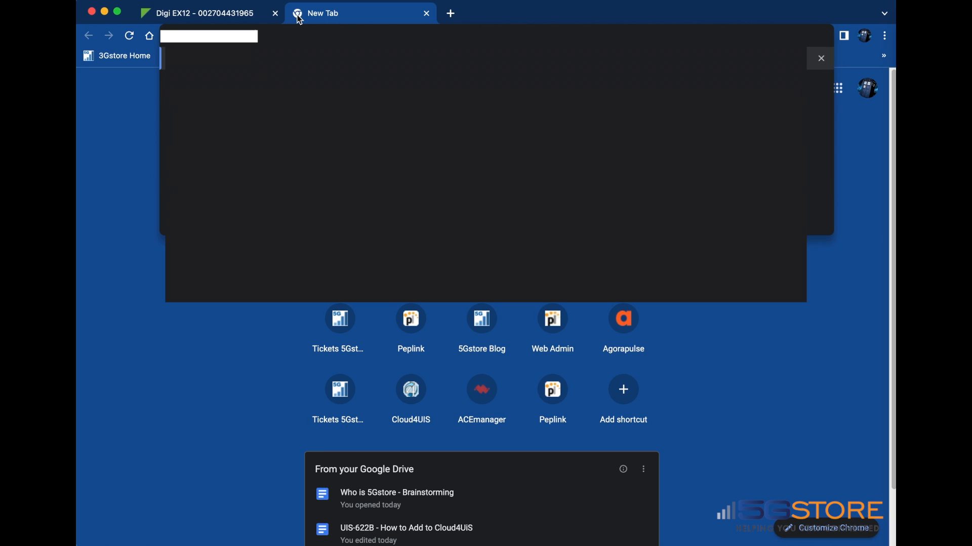
# Address the new tab to the router's WAN IP on port 8080.
pyautogui.write('8080')
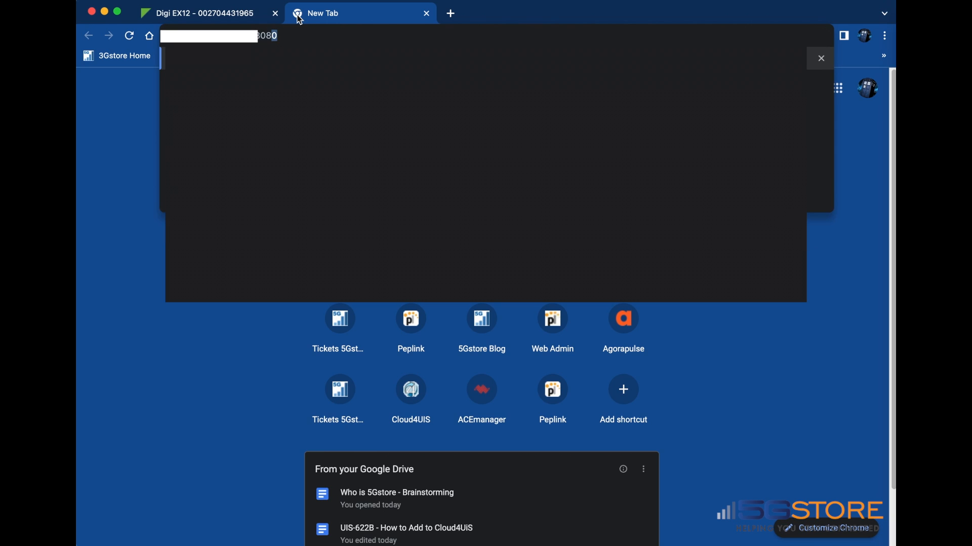
# Load the address to reach the IP switch sign-in page on port 8080.
pyautogui.press('Return')
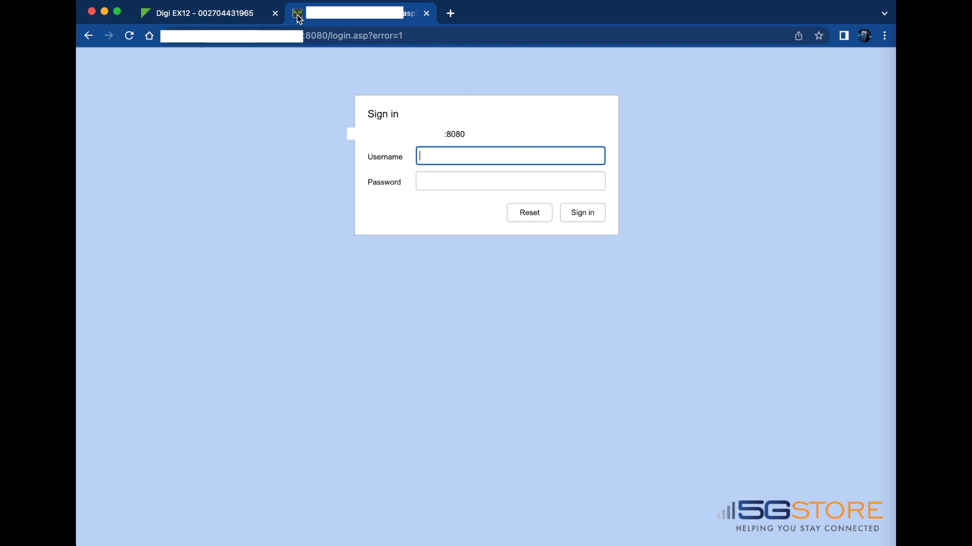
pyautogui.moveTo(414, 171)
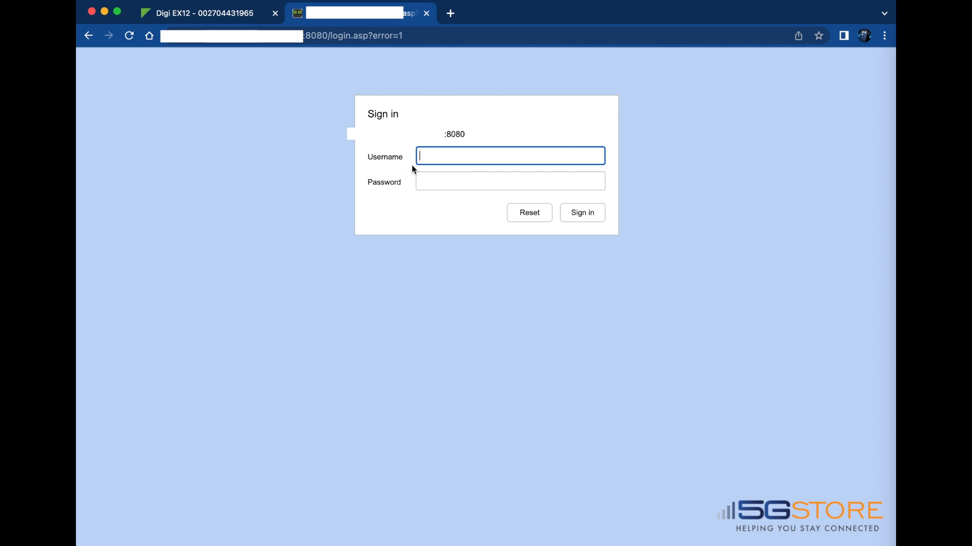
pyautogui.moveTo(610, 199)
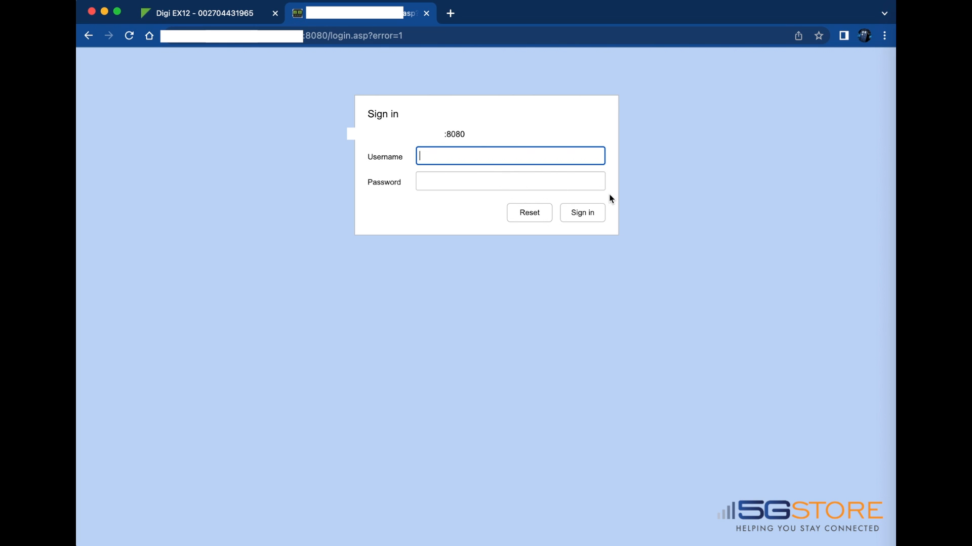